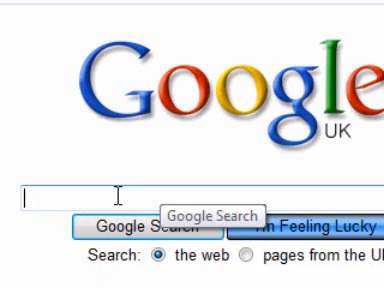
# - Search Google for 'avg 8.0 free' and scroll through the results
pyautogui.write('avg 8.0 free')
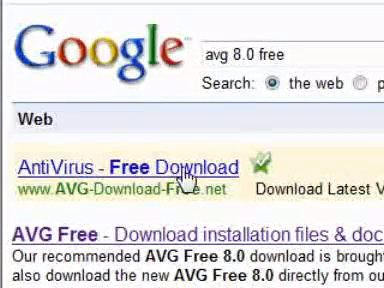
pyautogui.scroll(-3)
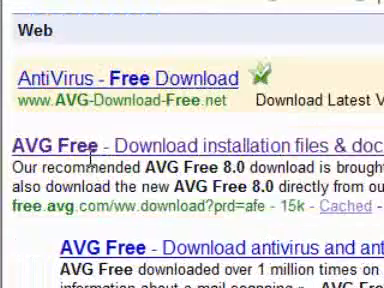
pyautogui.scroll(-3)
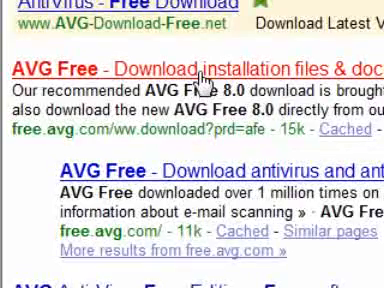
# - Open the free.avg.com AVG Free result, scroll its Download tab, and follow 'Learn more'
pyautogui.click(160, 72)
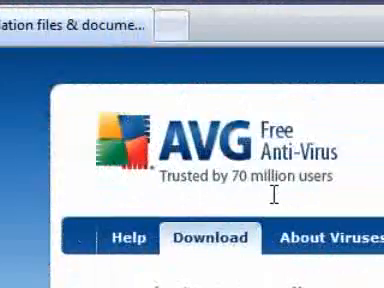
pyautogui.scroll(-3)
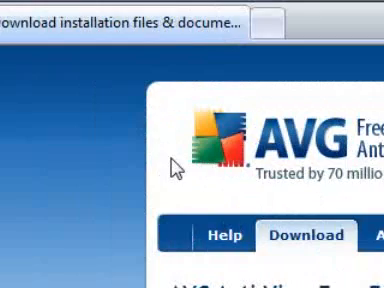
pyautogui.scroll(-3)
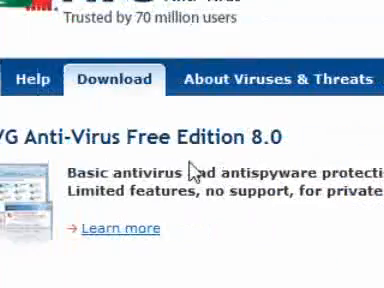
pyautogui.scroll(-3)
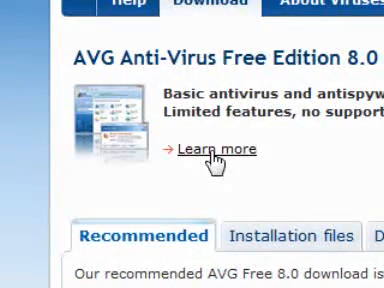
pyautogui.click(218, 150)
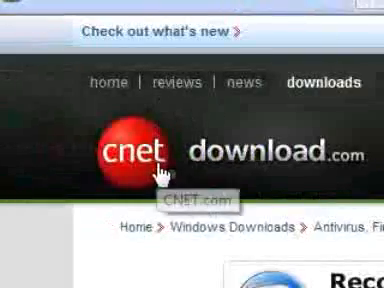
# - Scroll the Download.com Windows Antivirus listing for AVG Free
pyautogui.scroll(-3)
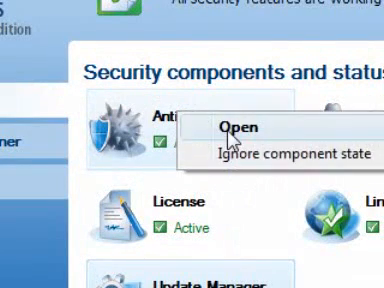
# - Open the Anti-Virus component's details from the AVG overview
pyautogui.click(238, 128)
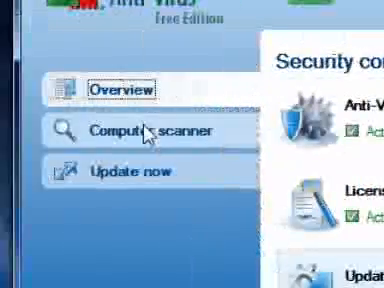
# - Open Computer scanner from the left panel to reach Scan whole computer
pyautogui.click(130, 130)
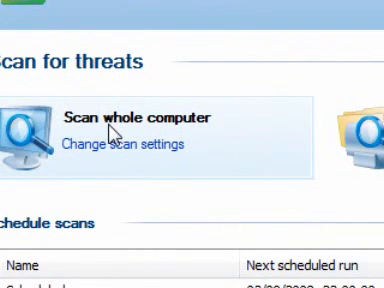
pyautogui.moveTo(190, 218)
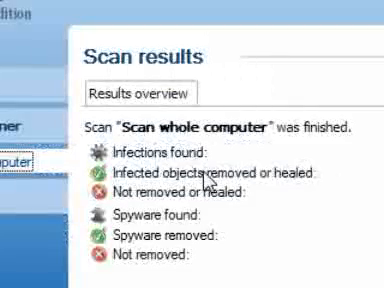
# - Scroll the whole-computer scan's Results overview listing infections and spyware removed
pyautogui.scroll(-3)
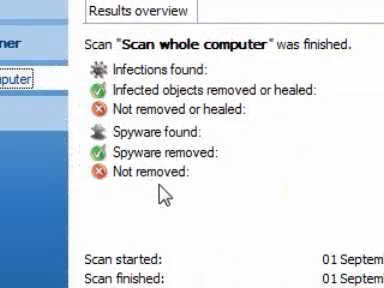
pyautogui.scroll(-3)
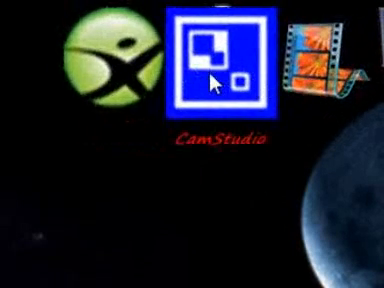
pyautogui.rightClick(218, 62)
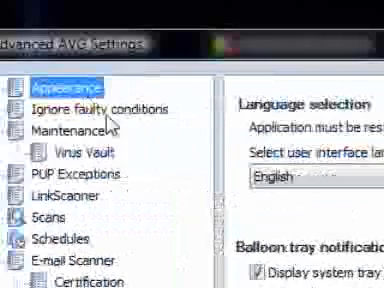
# - Scroll the Virus Vault maintenance options: 10% size limit, automatic deletion on
pyautogui.scroll(-3)
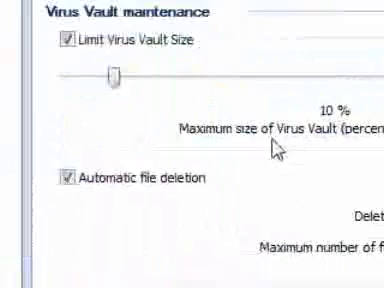
pyautogui.scroll(-3)
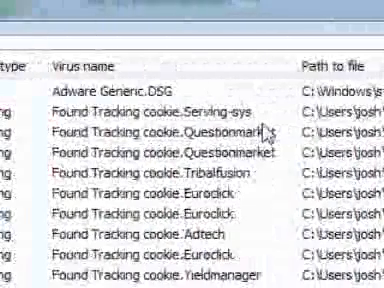
# - Scroll the quarantined Adware Generic.DSG and tracking cookie entries
pyautogui.scroll(-3)
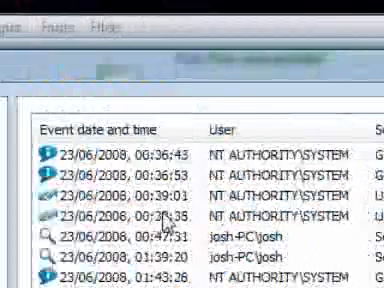
# - Scroll the event history log to further 23/06/2008 entries
pyautogui.scroll(-3)
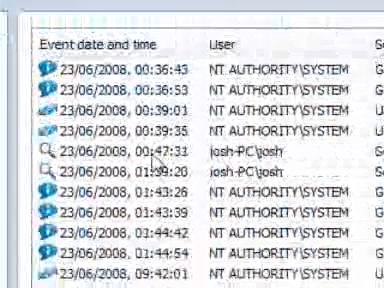